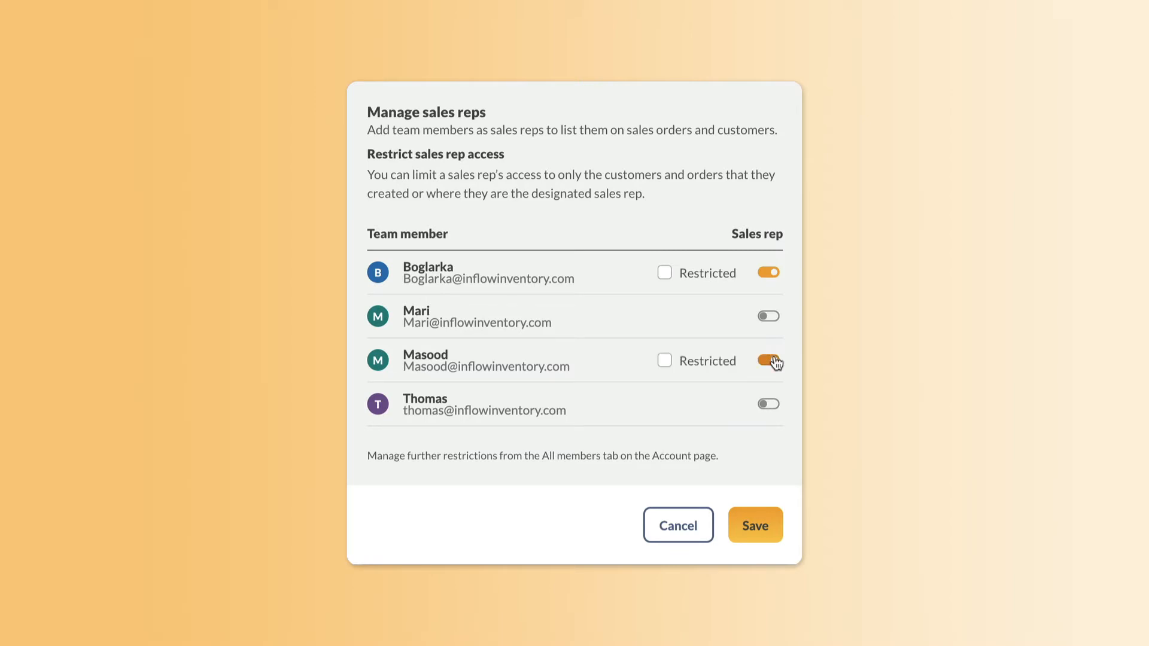
Step: Switch on the Sales rep toggle for Masood so he joins Boglarka as a rep
{"action": "left_click", "coordinate": [755, 525]}
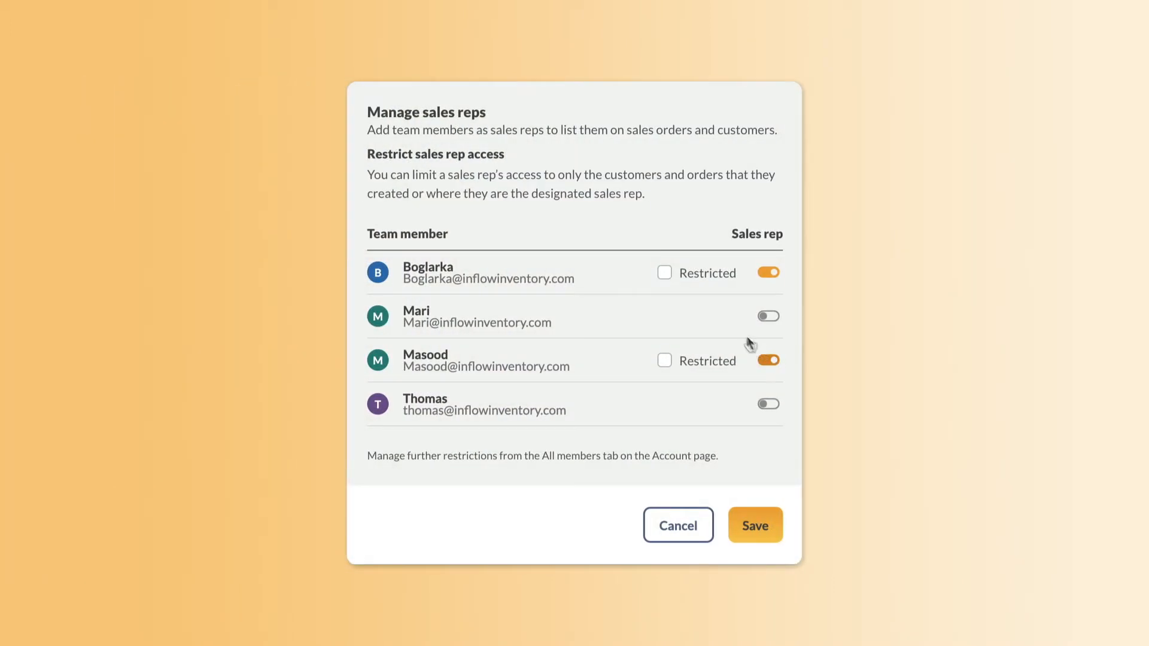
Step: Mark Masood as a Restricted sales rep limited to his own orders and customers
{"action": "left_click", "coordinate": [664, 360]}
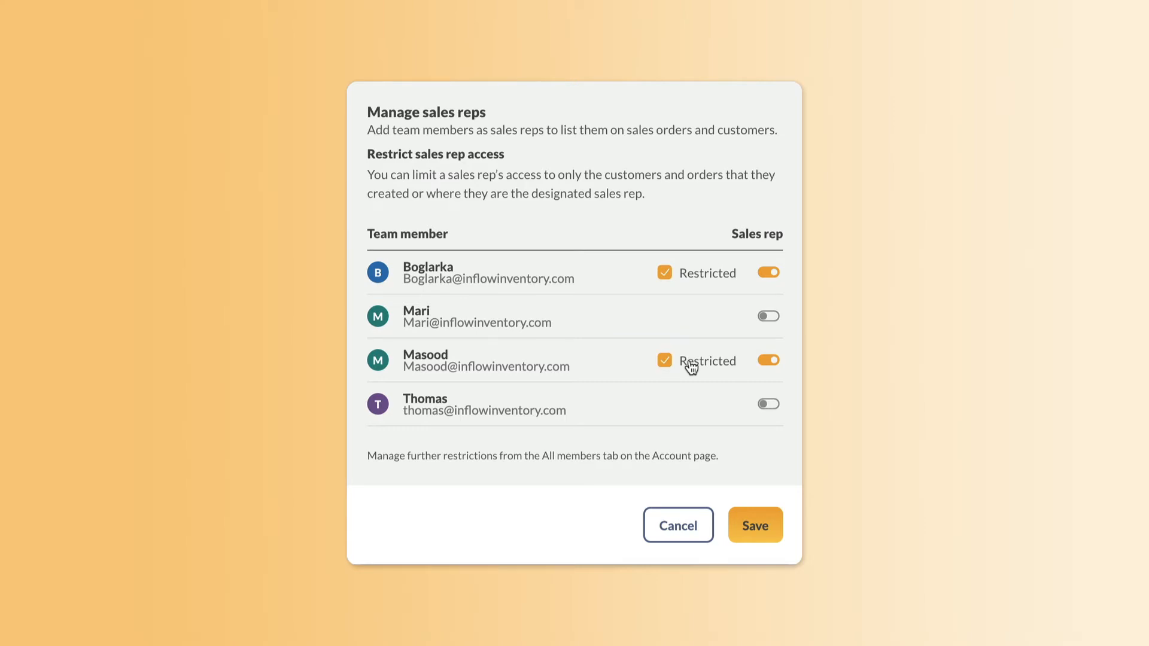
{"action": "mouse_move", "coordinate": [701, 445]}
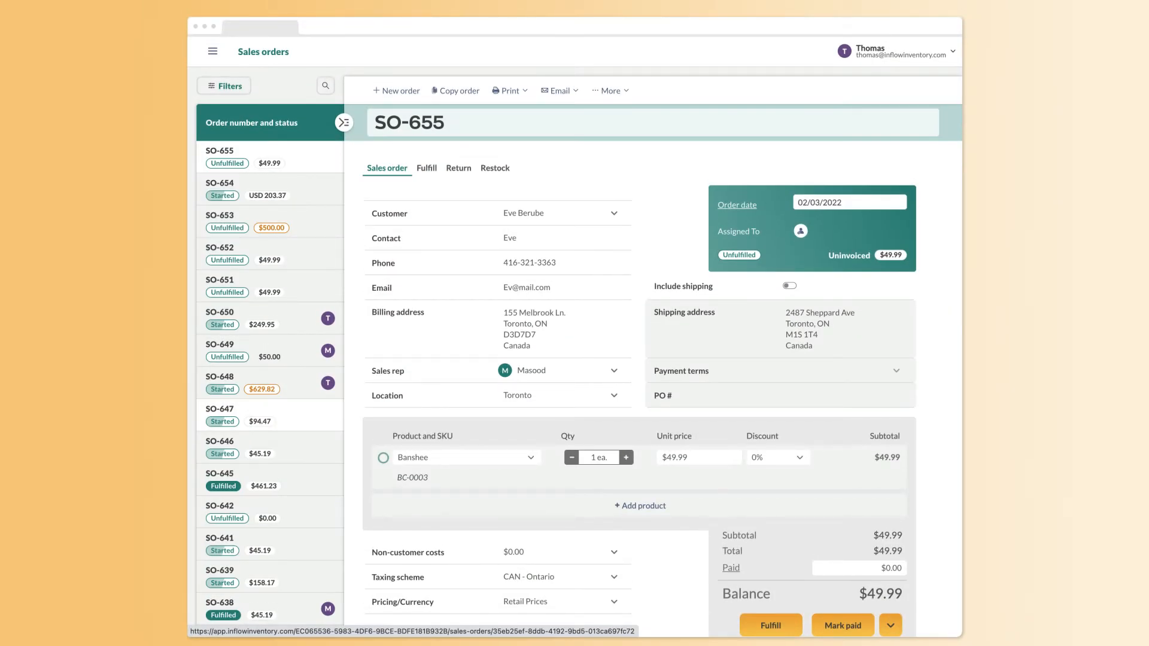
Step: As Masood, view the Sales orders and Customers lists showing only his own records
{"action": "left_click", "coordinate": [344, 122]}
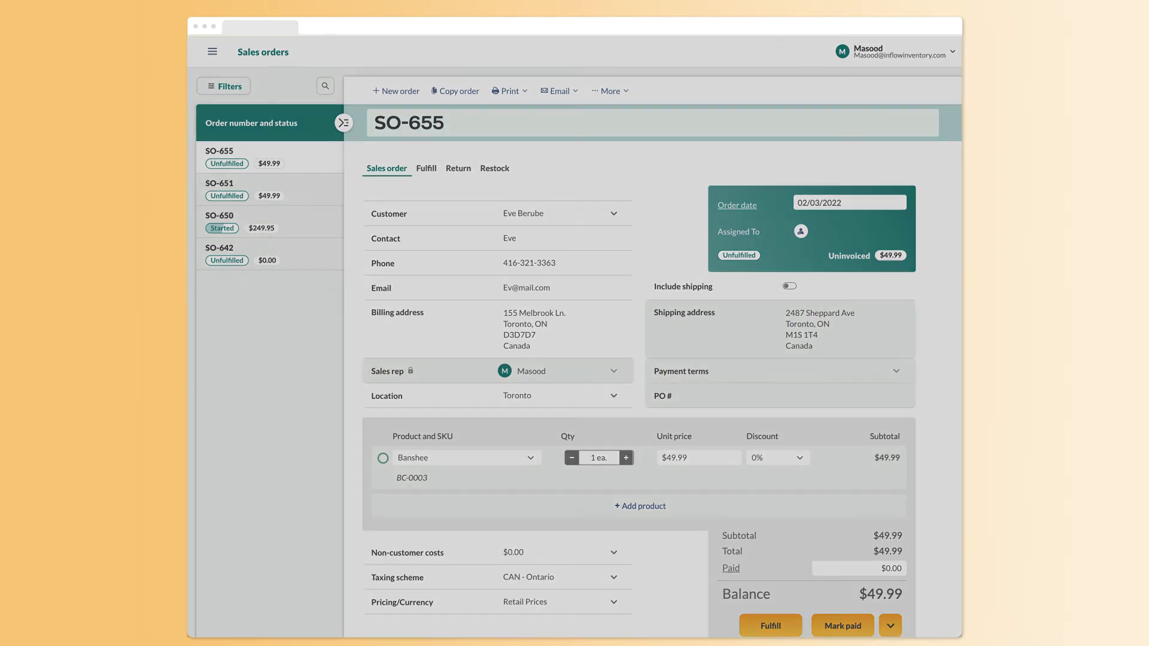
{"action": "left_click", "coordinate": [343, 122]}
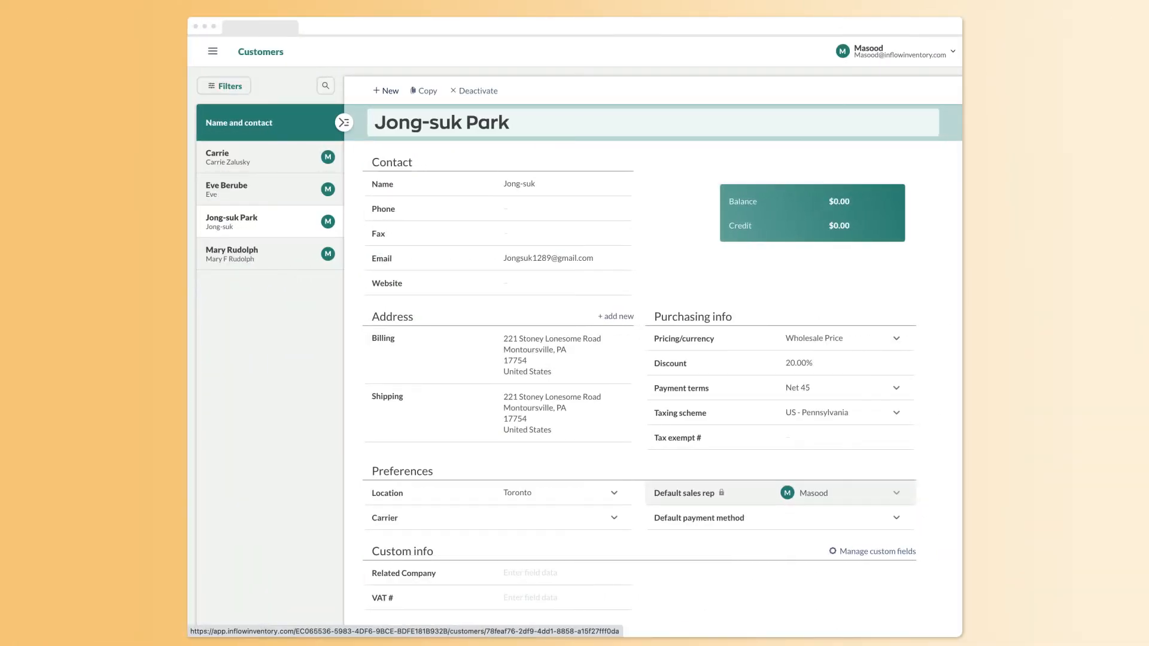
{"action": "left_click", "coordinate": [343, 122]}
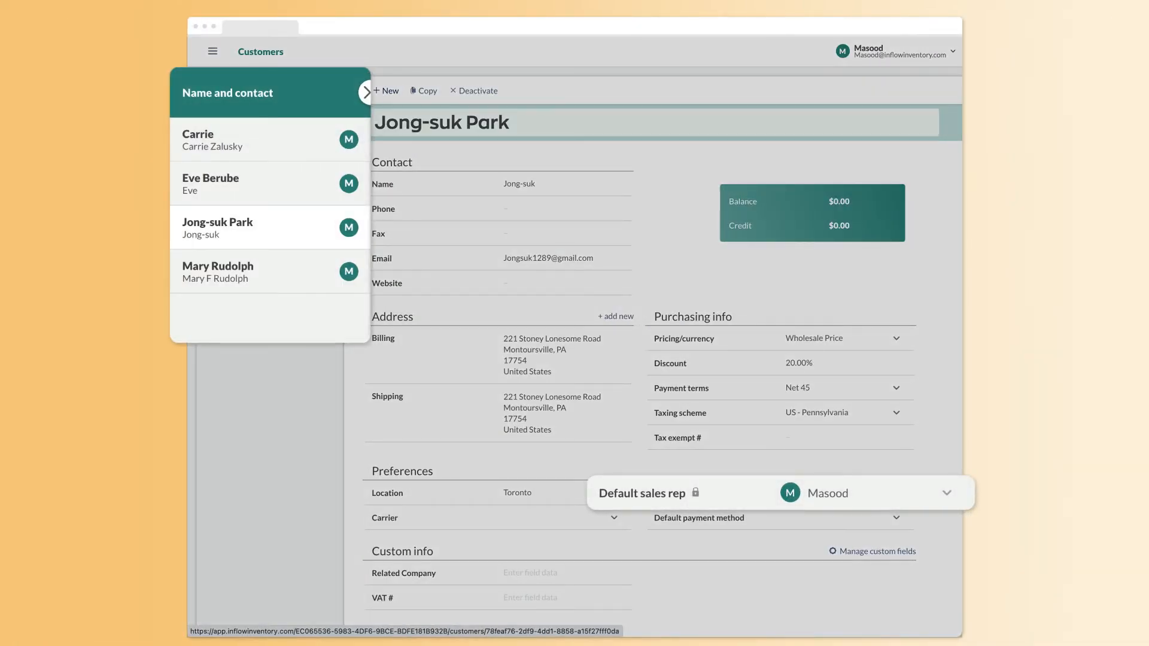